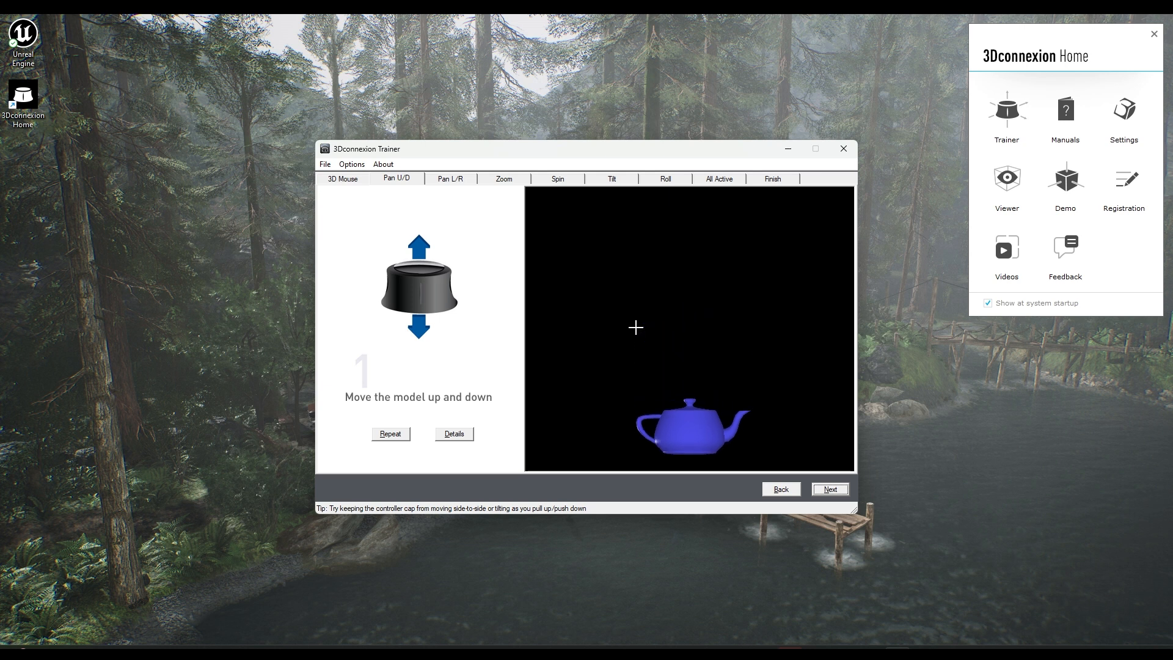
pyautogui.click(451, 178)
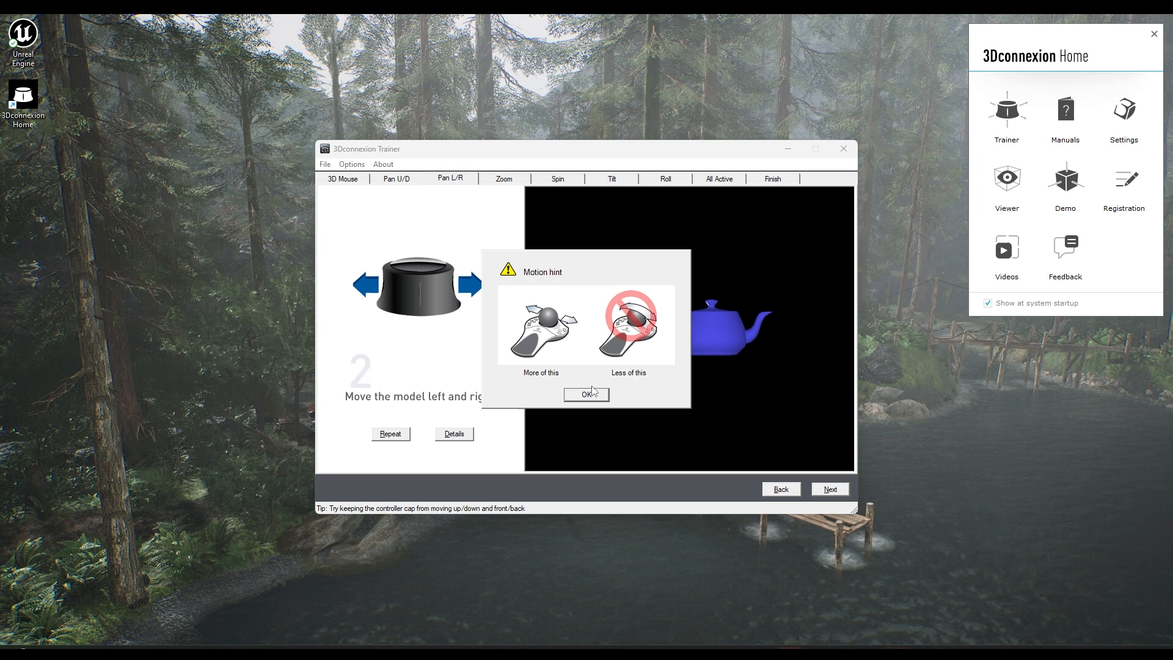
pyautogui.click(587, 394)
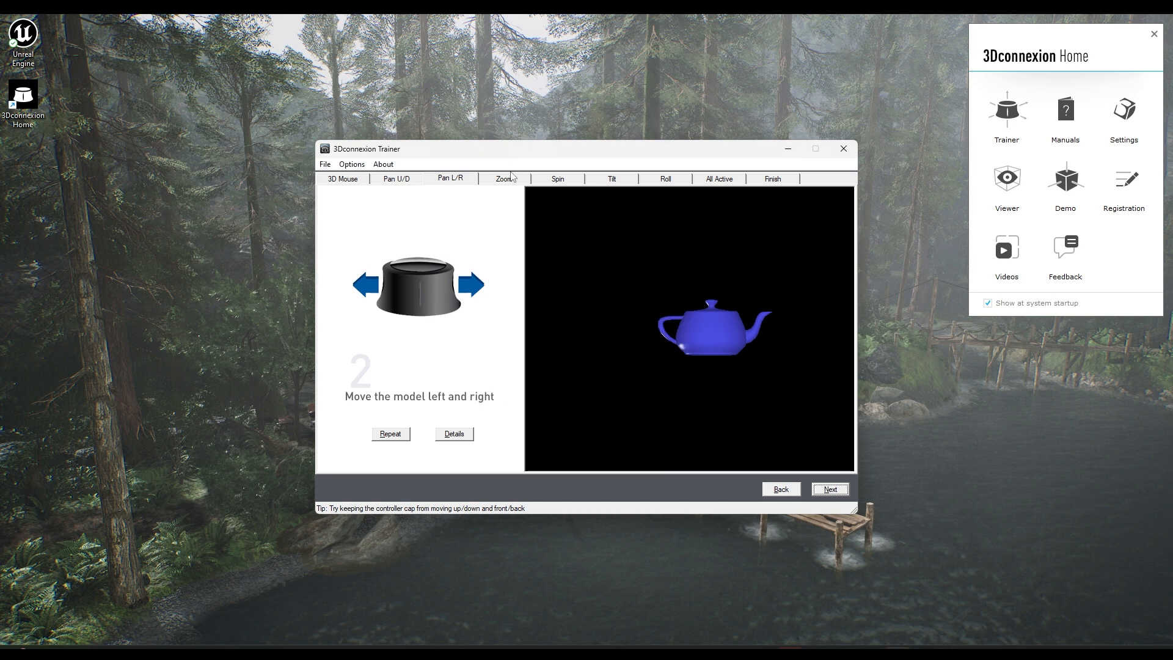
pyautogui.click(503, 178)
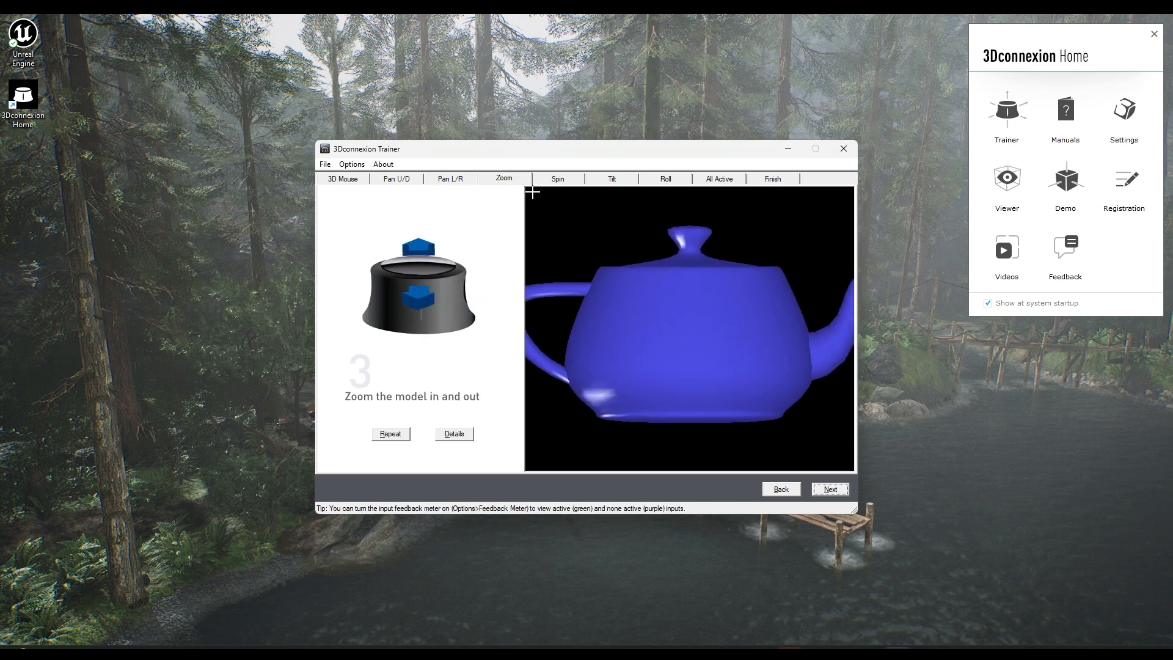
pyautogui.click(830, 489)
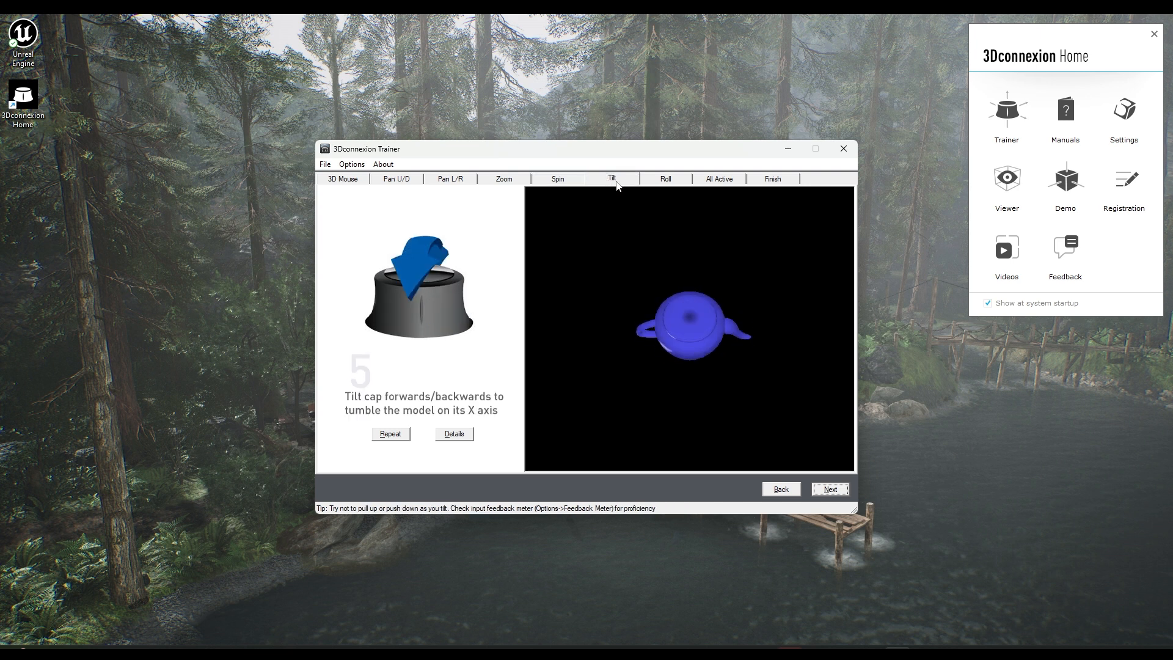
pyautogui.click(830, 489)
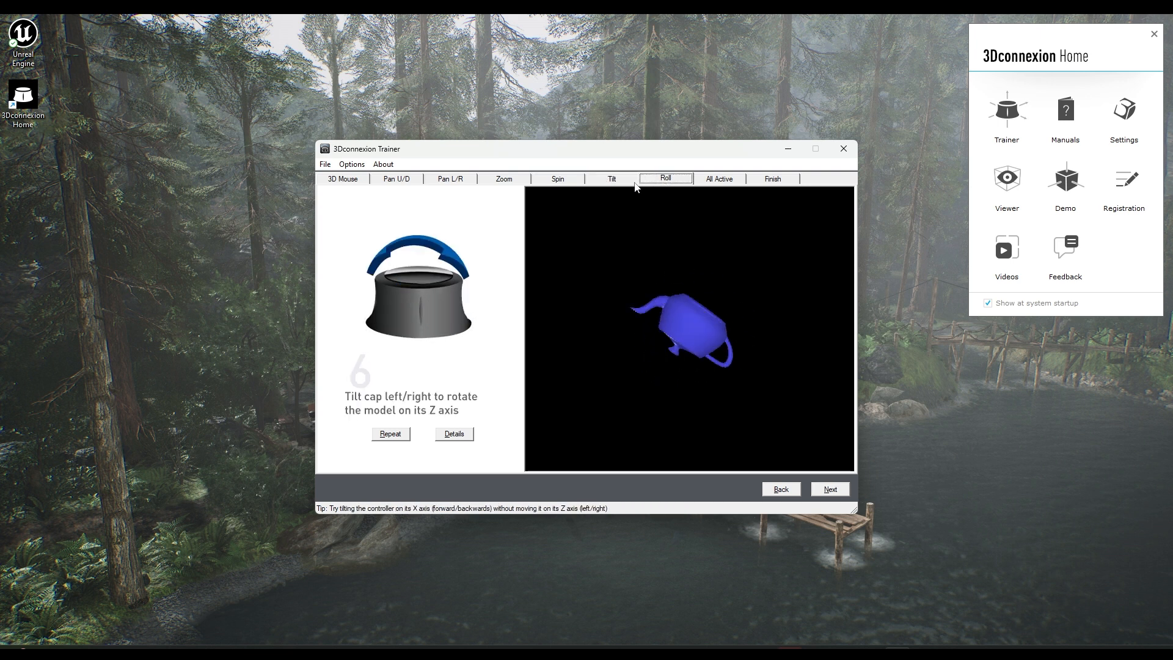
pyautogui.click(396, 179)
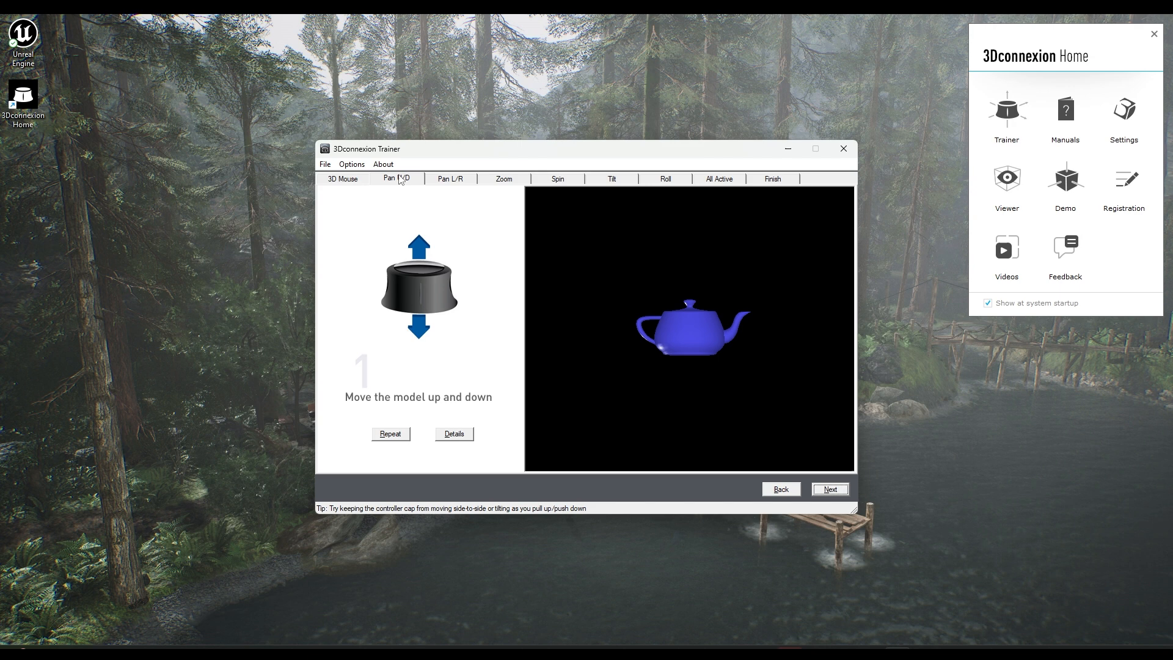